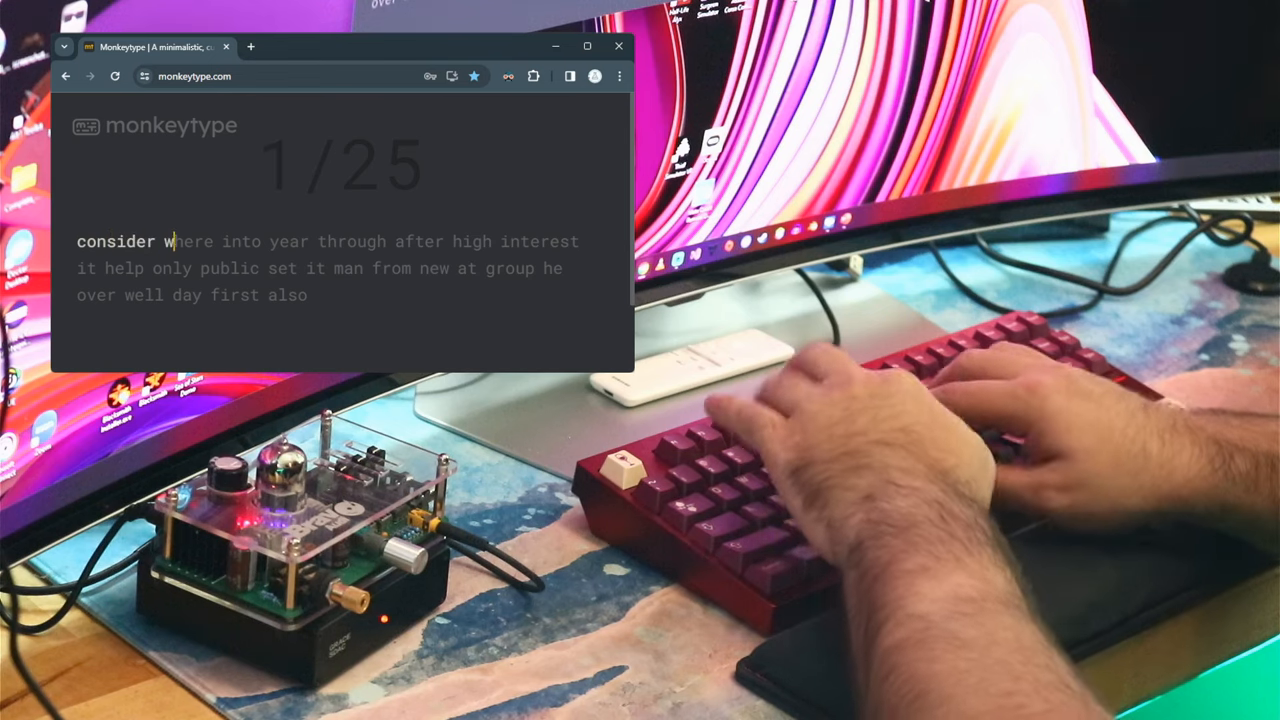
{"action": "type", "text": "here into year through after high interest"}
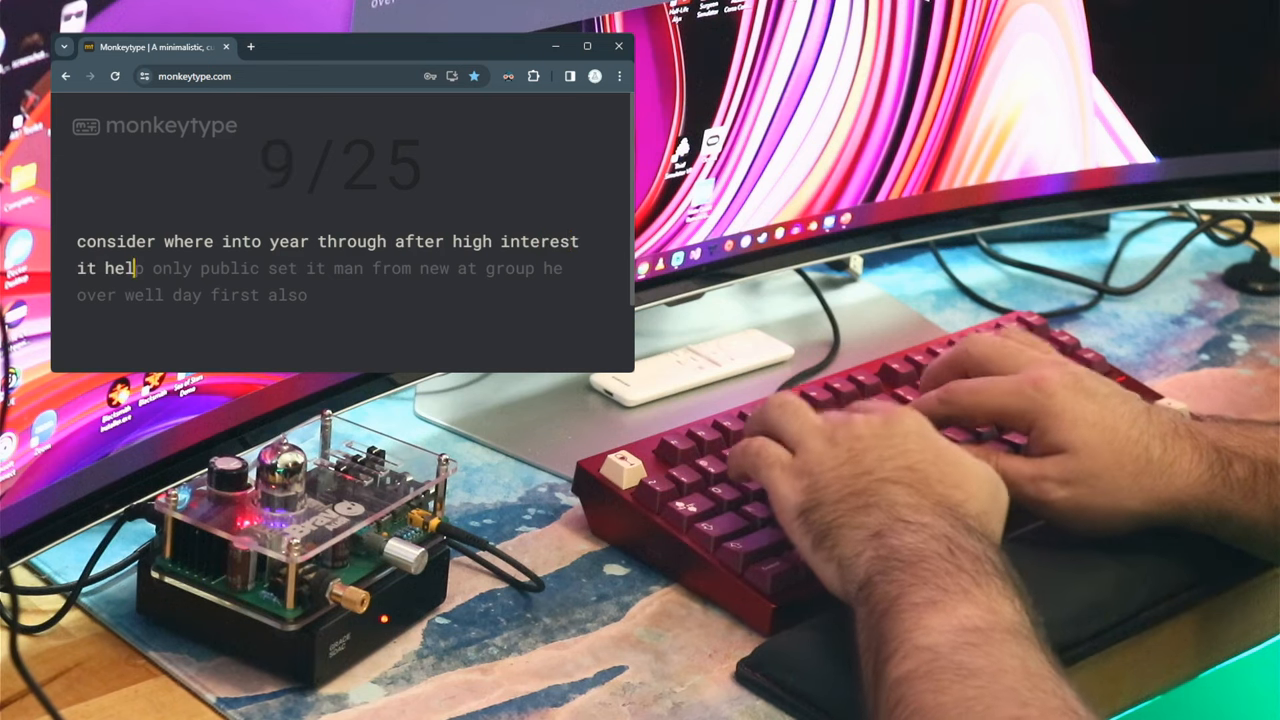
{"action": "type", "text": "p only public s"}
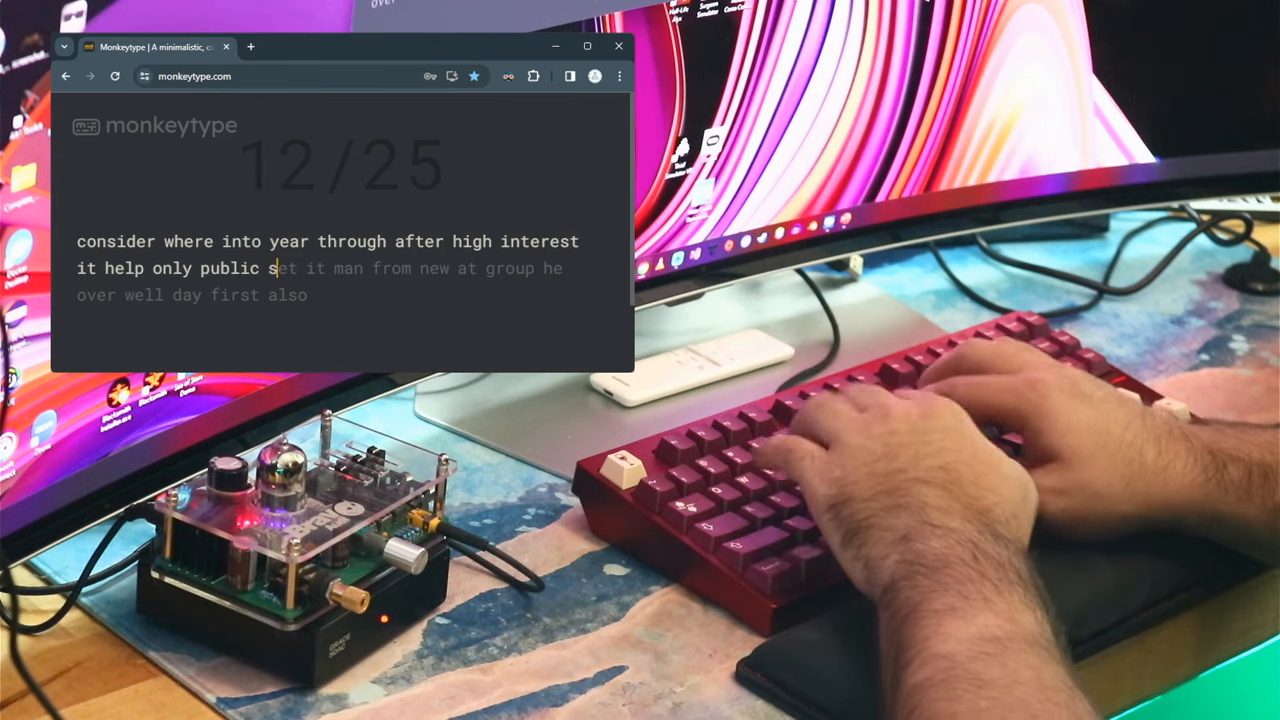
{"action": "type", "text": "et it man from n"}
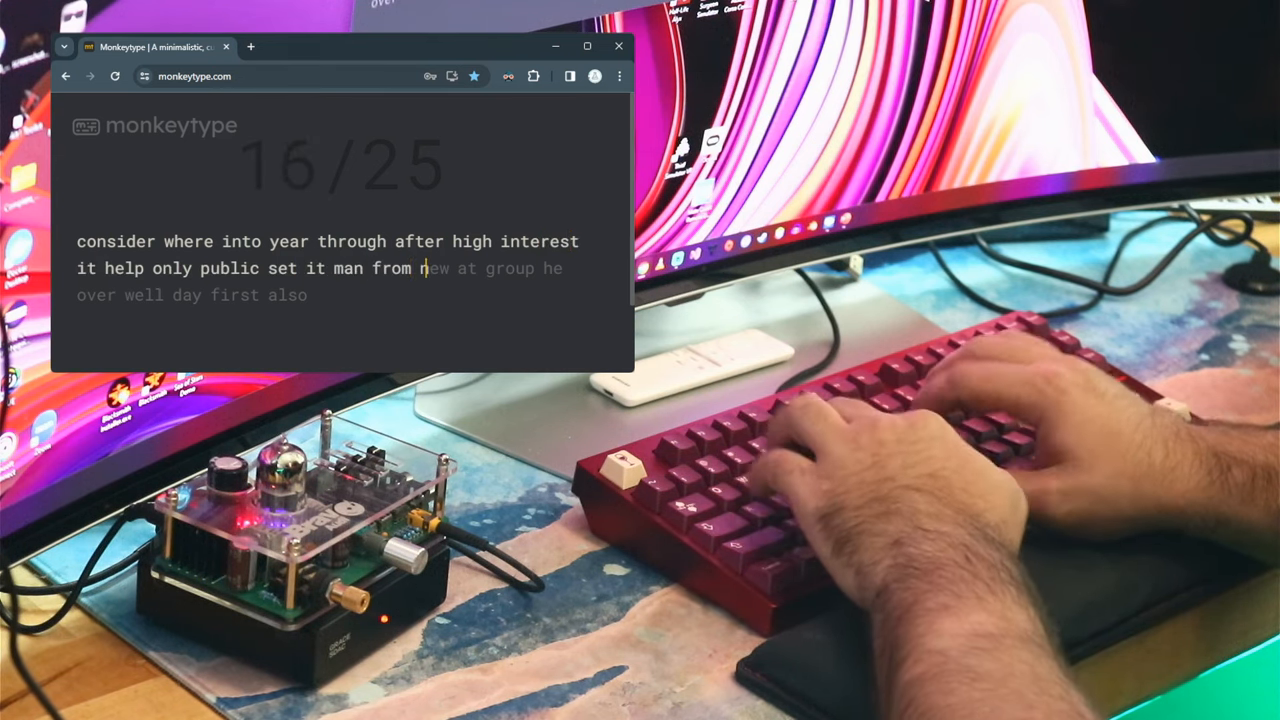
{"action": "type", "text": "new at group"}
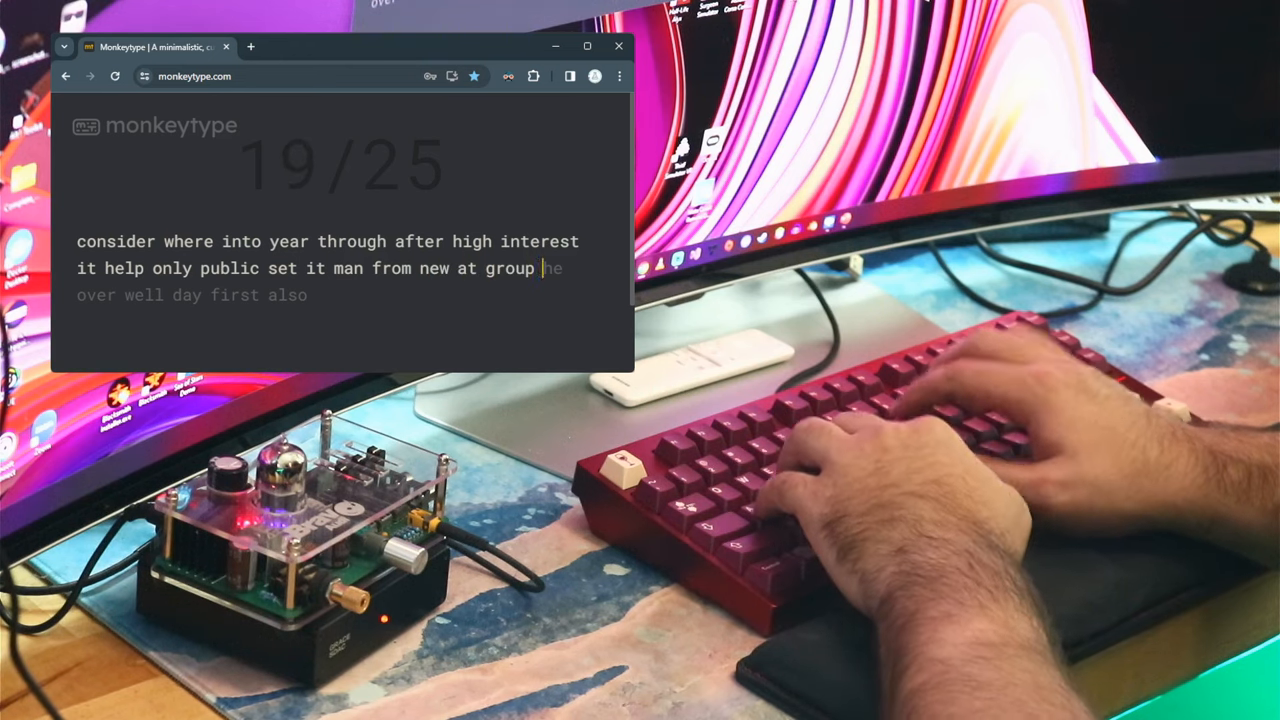